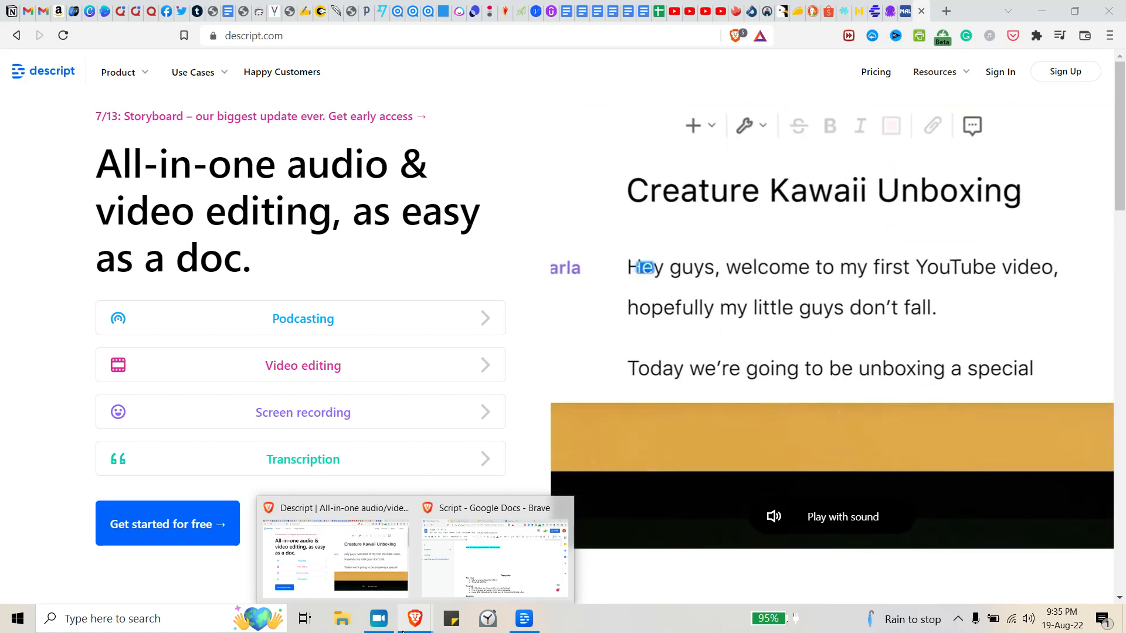
- Dismiss the Terms of Service popup and return to the Drive's project list
{"action": "double_click", "coordinate": [1030, 268]}
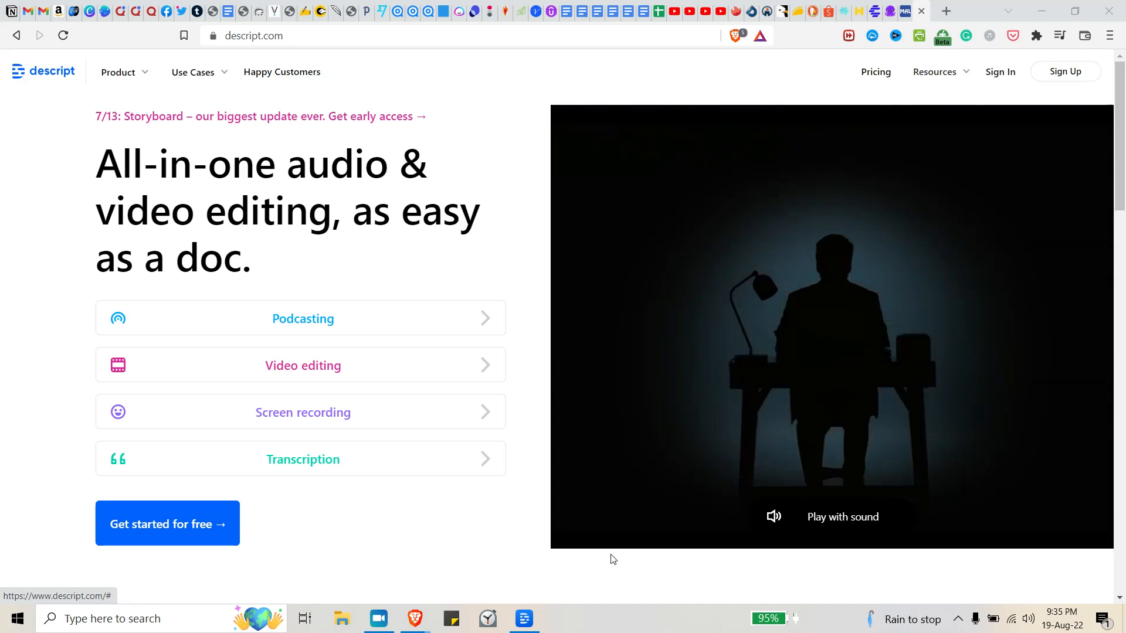
{"action": "left_click", "coordinate": [524, 618]}
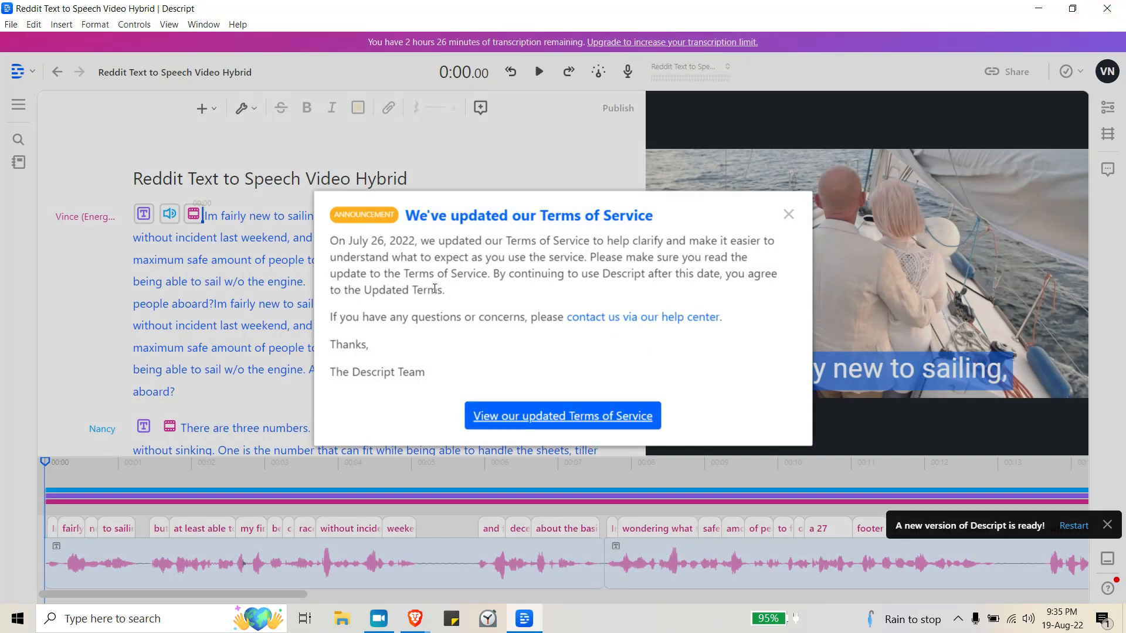
{"action": "left_click", "coordinate": [788, 214]}
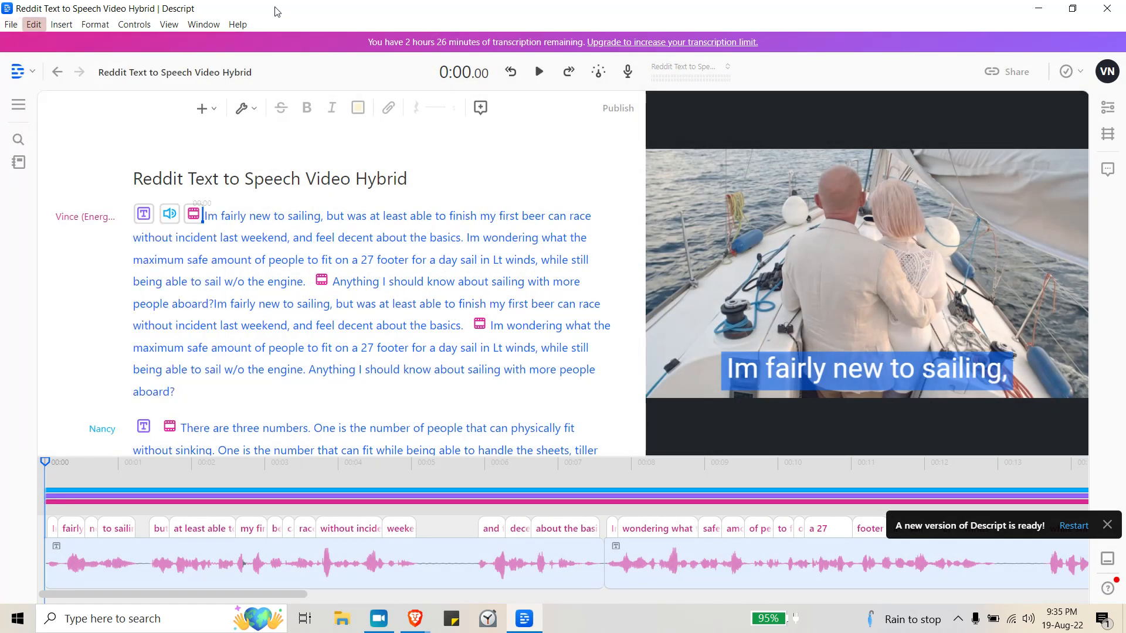
{"action": "left_click", "coordinate": [17, 71]}
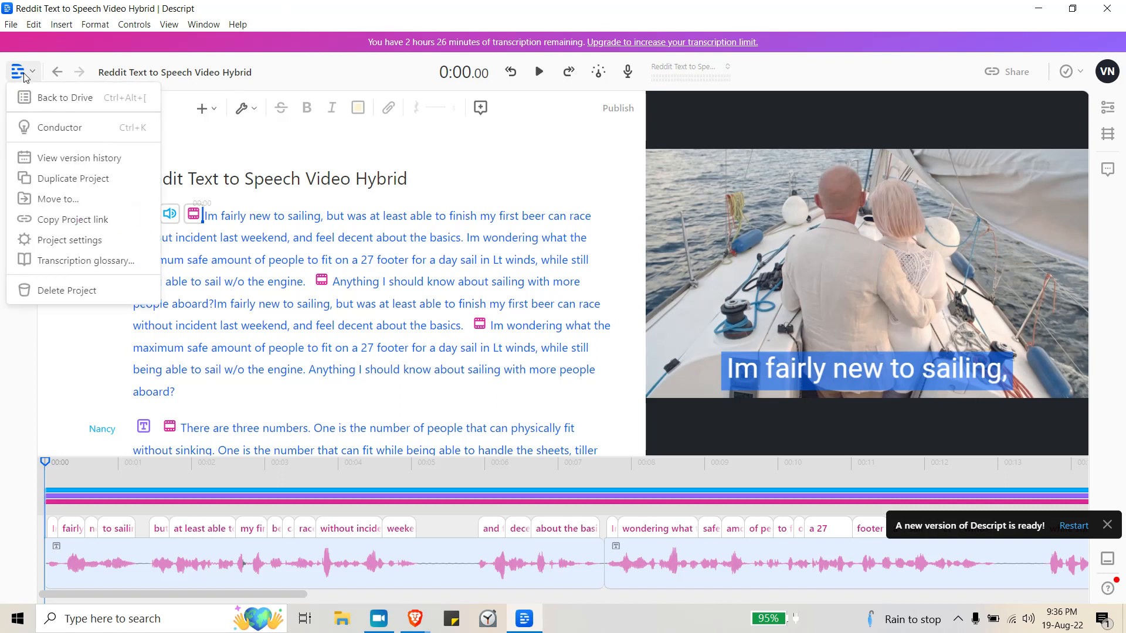
{"action": "left_click", "coordinate": [65, 97]}
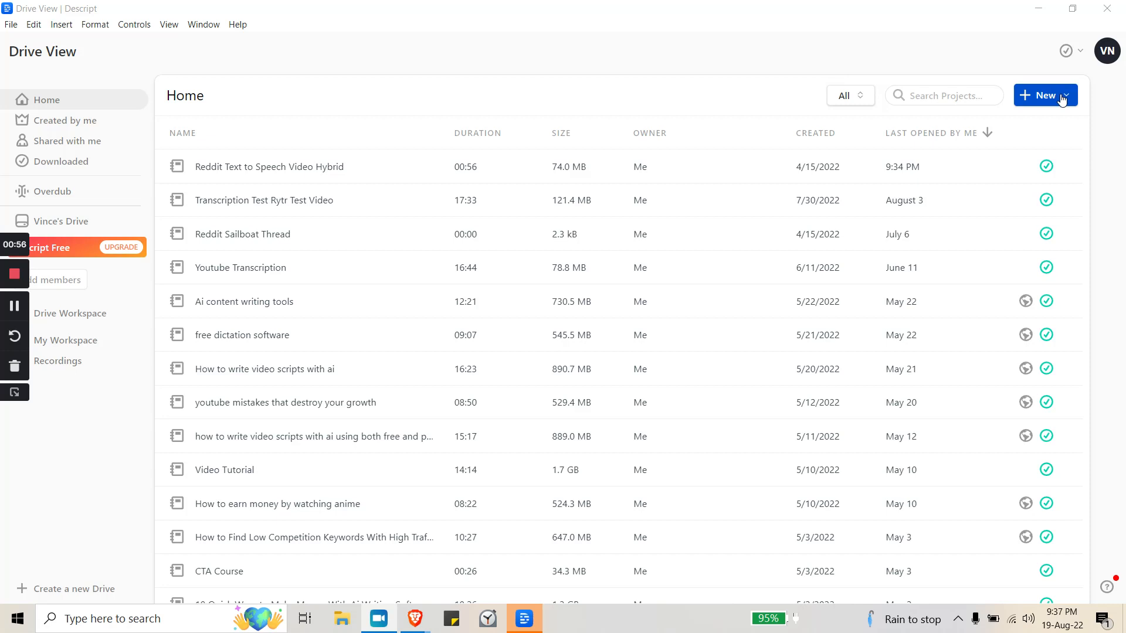
- Create a new project named 'Demo Transcription'
{"action": "left_click", "coordinate": [1040, 95]}
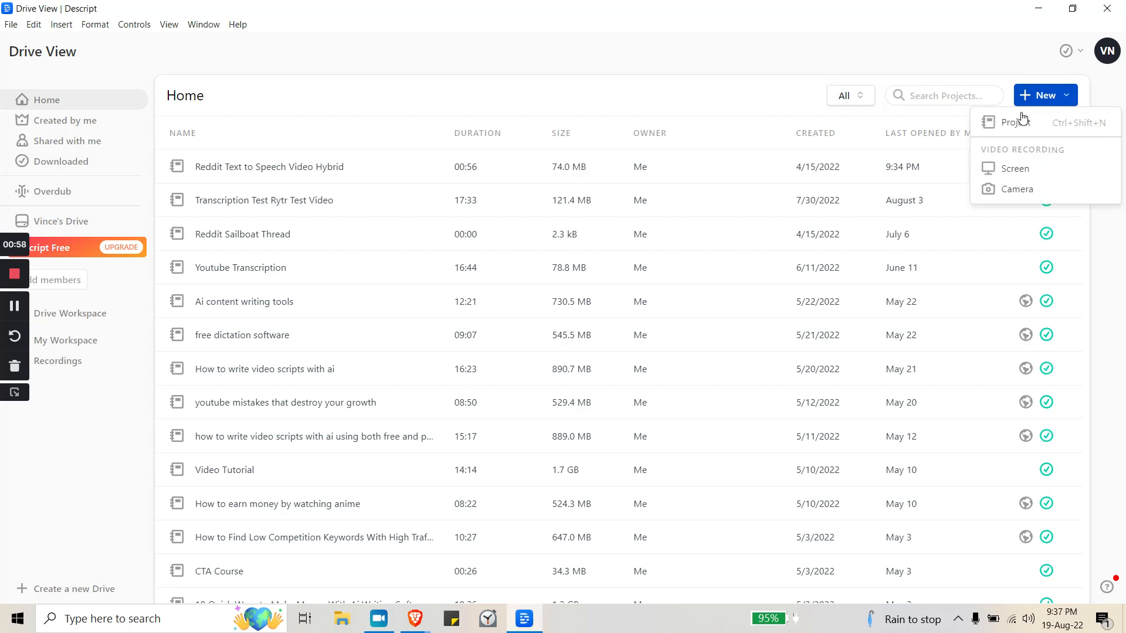
{"action": "left_click", "coordinate": [1017, 122]}
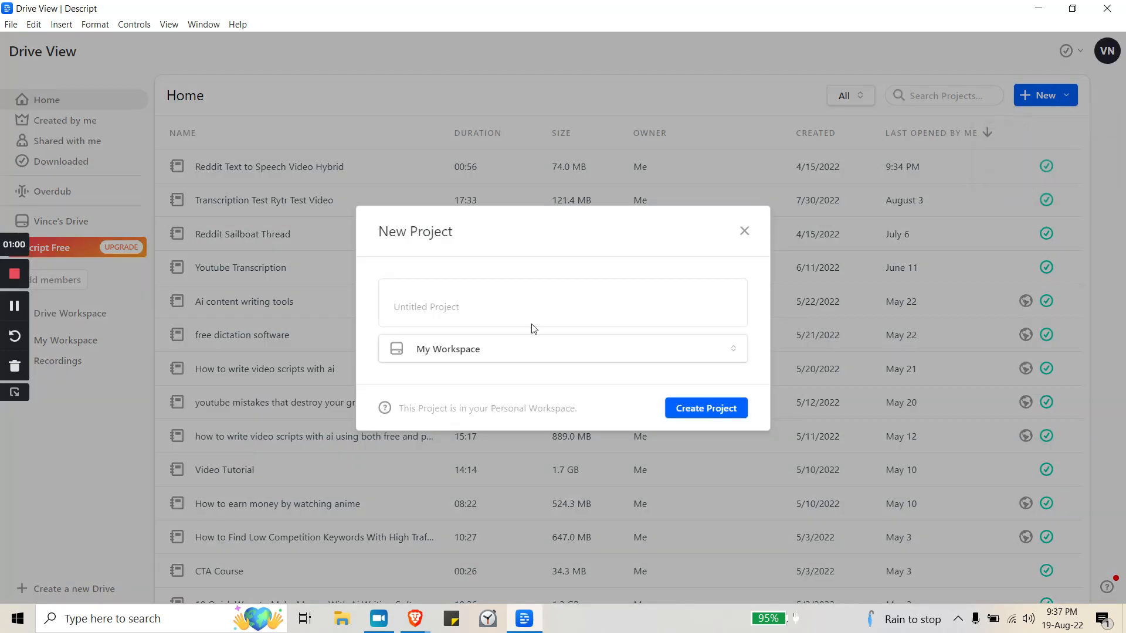
{"action": "type", "text": "Demo Transcr"}
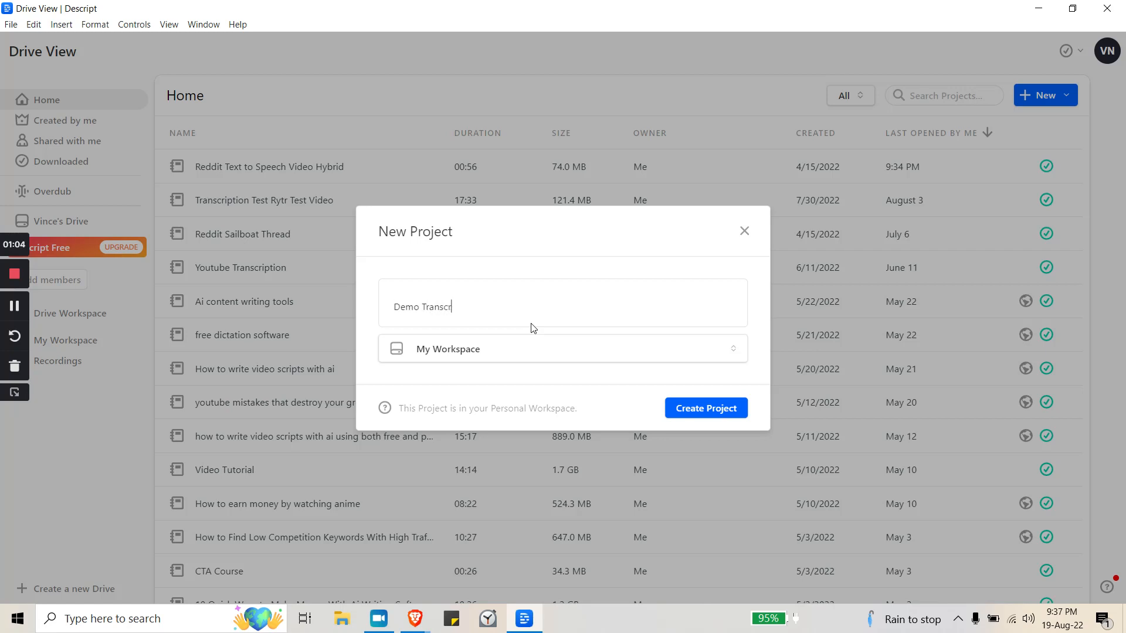
{"action": "type", "text": "iption"}
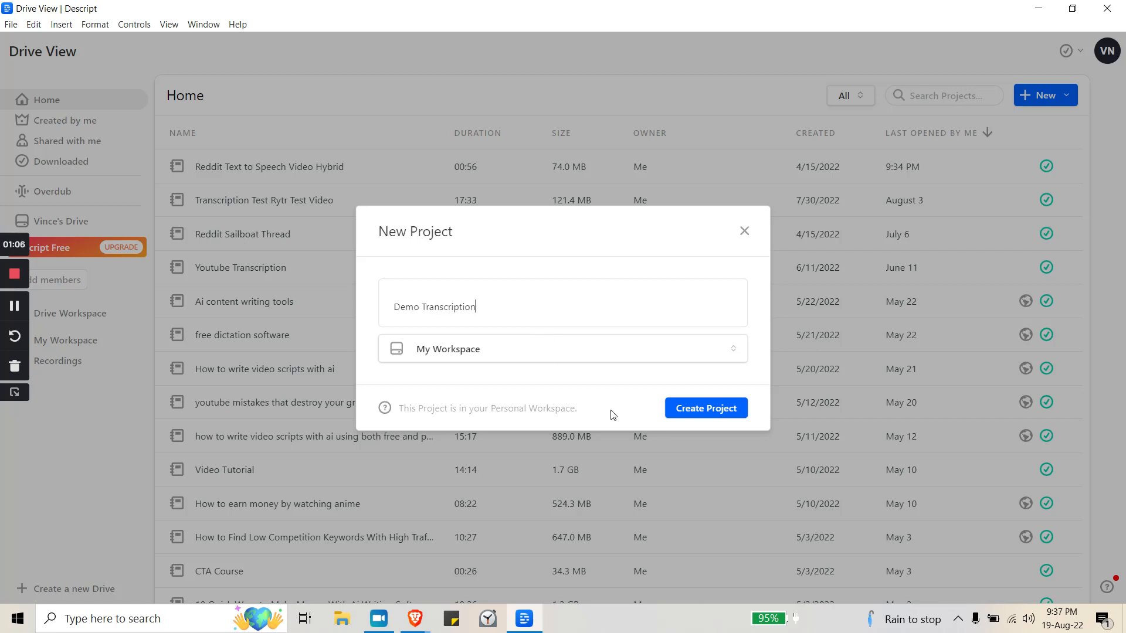
{"action": "left_click", "coordinate": [705, 409]}
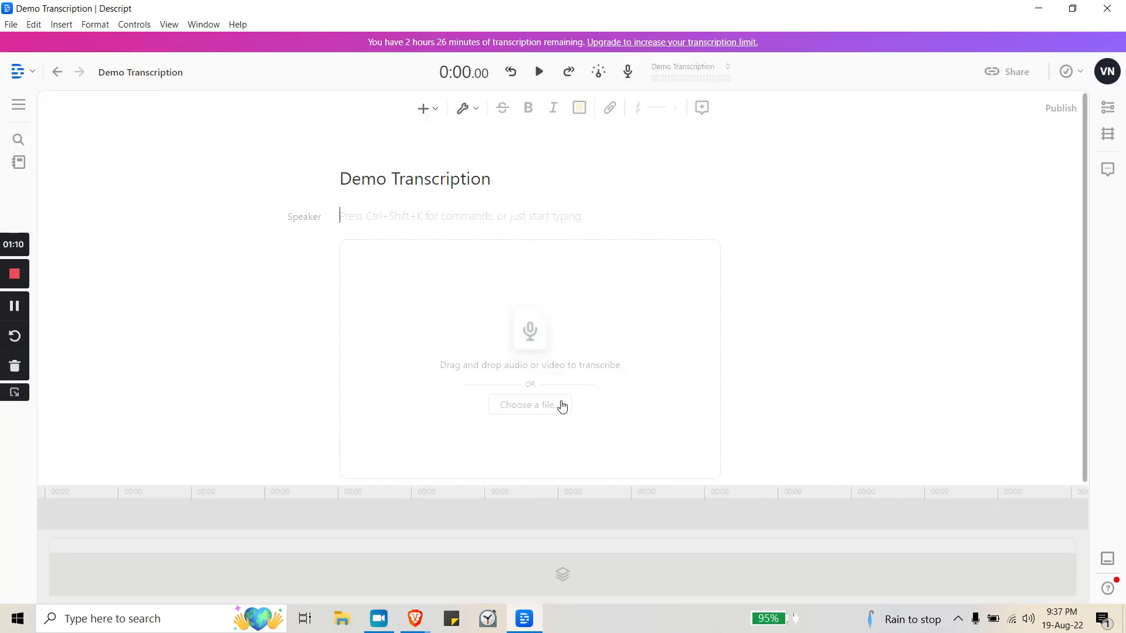
- Import the watermark-removal video 'How to Re…toshop.mp4' from the Desktop
{"action": "left_click", "coordinate": [530, 405]}
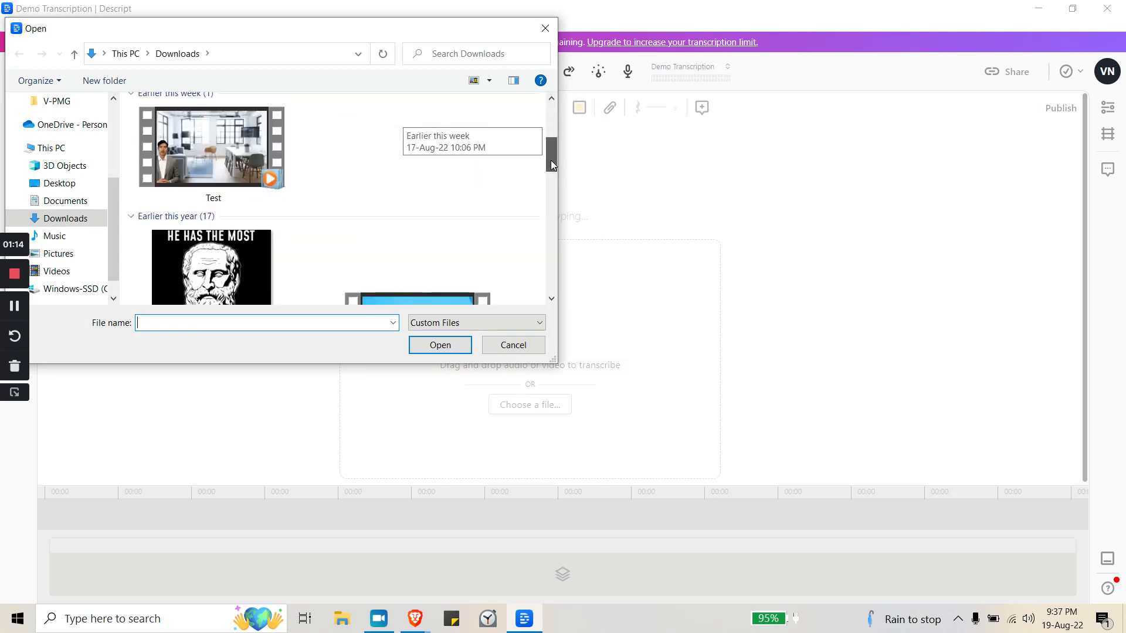
{"action": "left_click", "coordinate": [59, 183]}
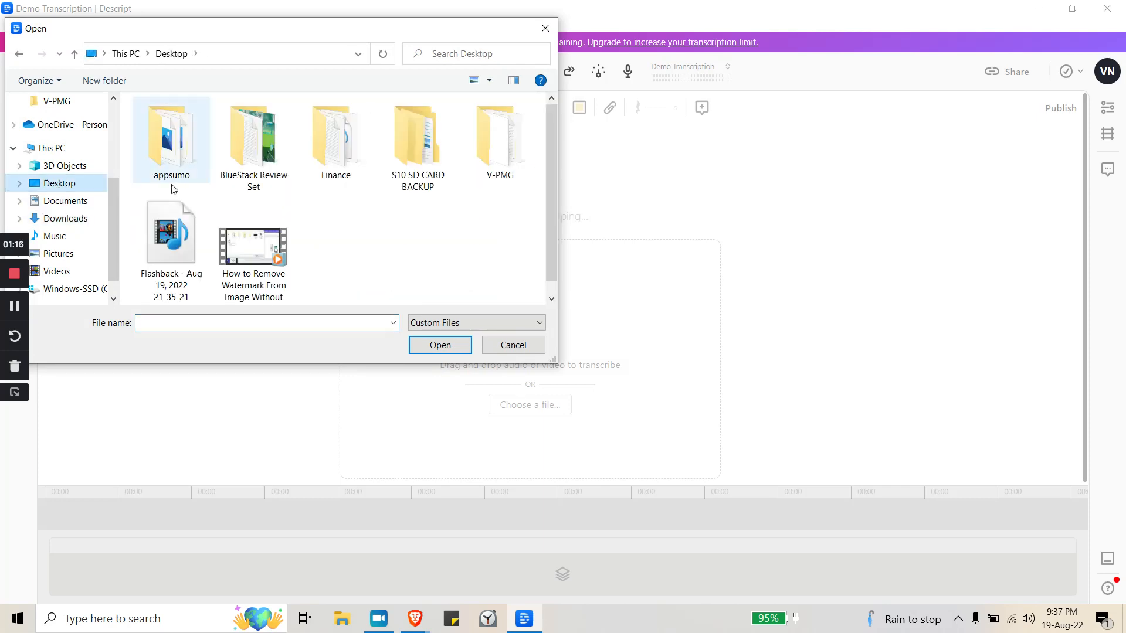
{"action": "left_click", "coordinate": [513, 346]}
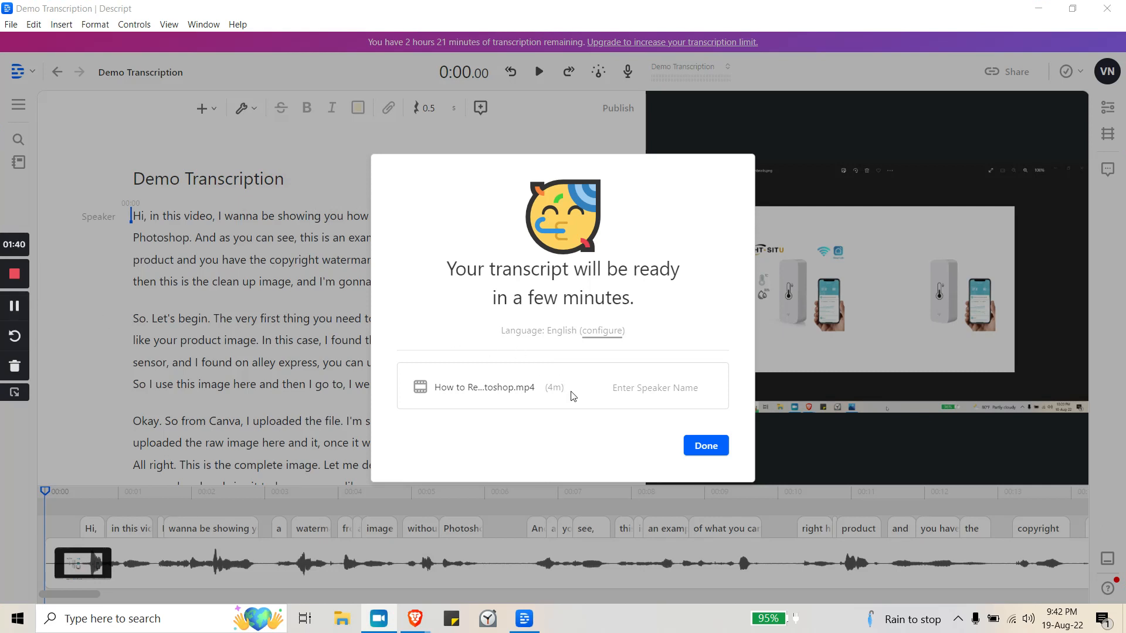
{"action": "mouse_move", "coordinate": [653, 430]}
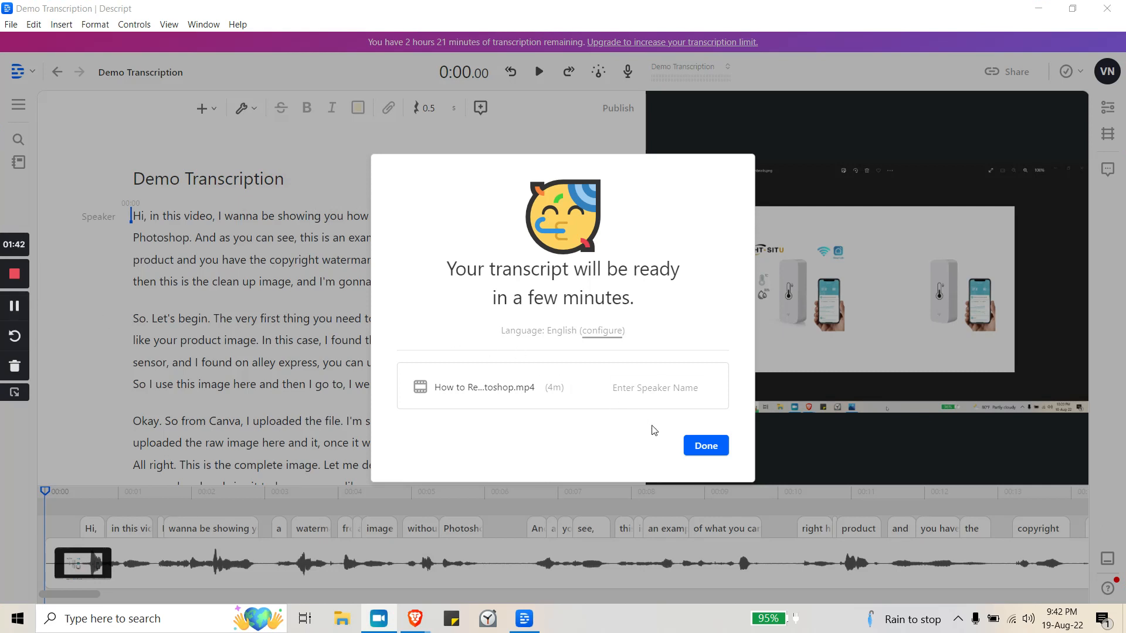
- Close the 'Your transcript will be ready' notice and review the transcript from its start
{"action": "left_click", "coordinate": [704, 446]}
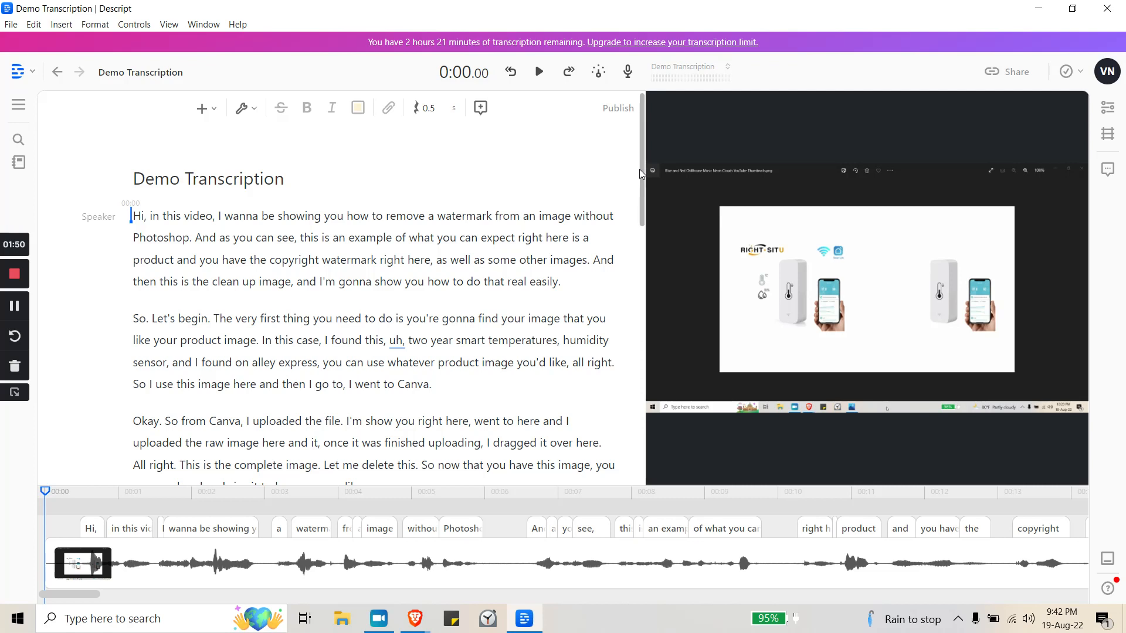
{"action": "double_click", "coordinate": [197, 216]}
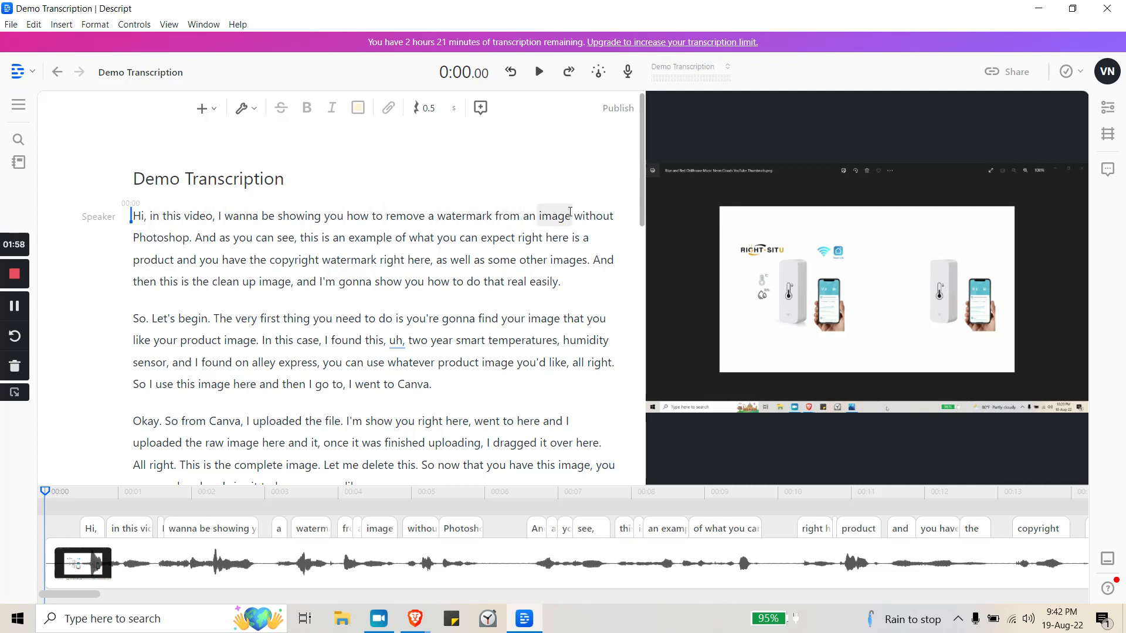
{"action": "left_click", "coordinate": [538, 71]}
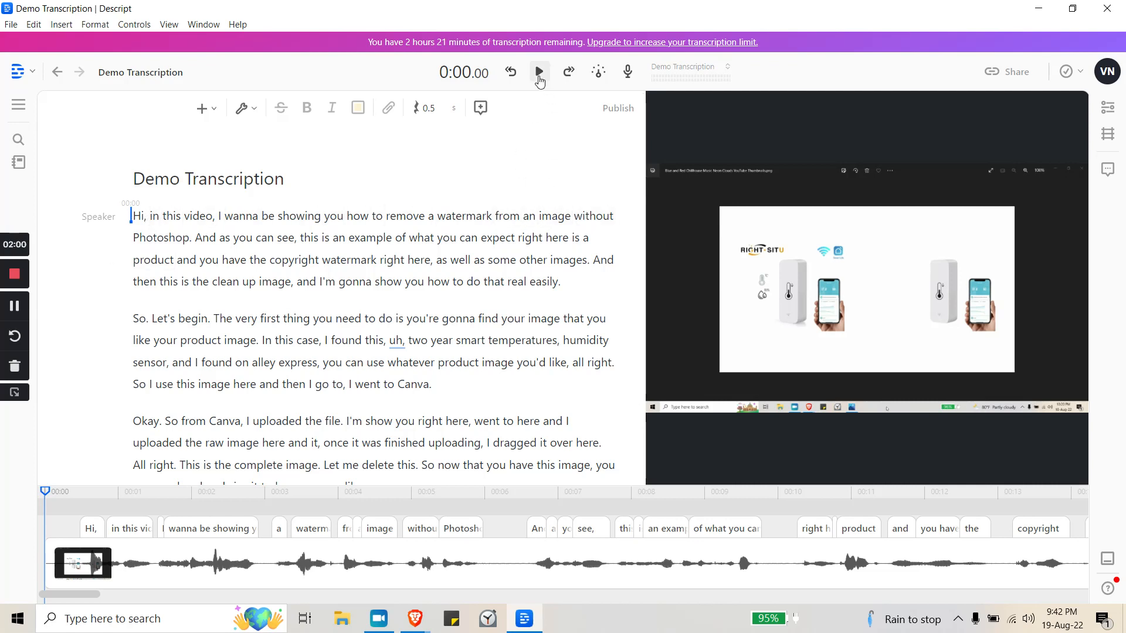
- Play the video from the start and pause at about 0:22
{"action": "left_click", "coordinate": [539, 71]}
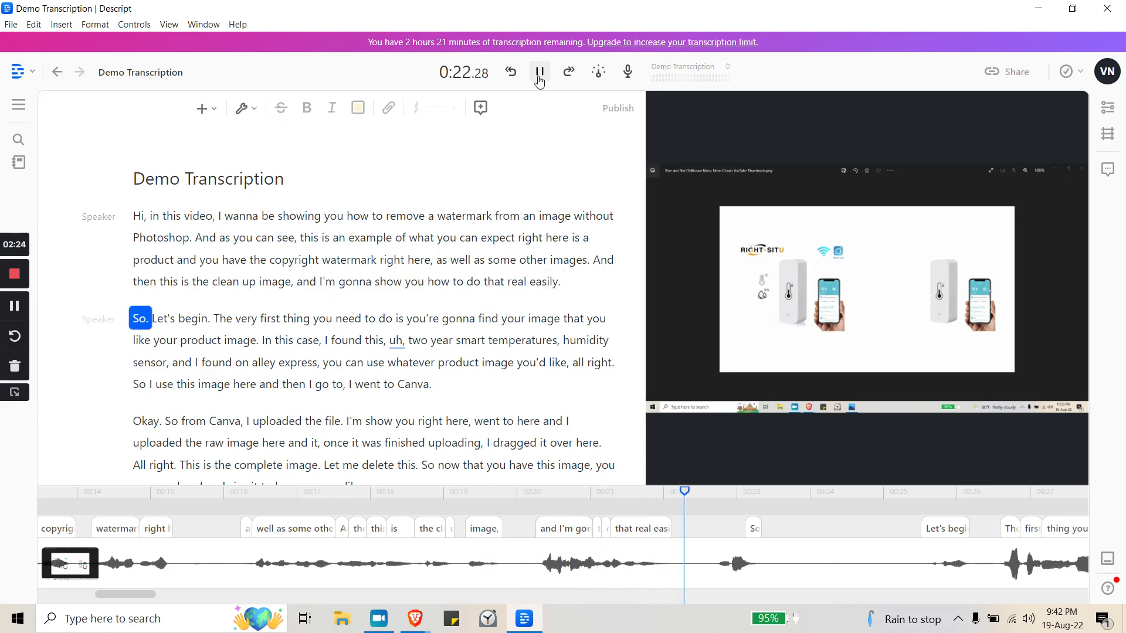
{"action": "left_click", "coordinate": [539, 71]}
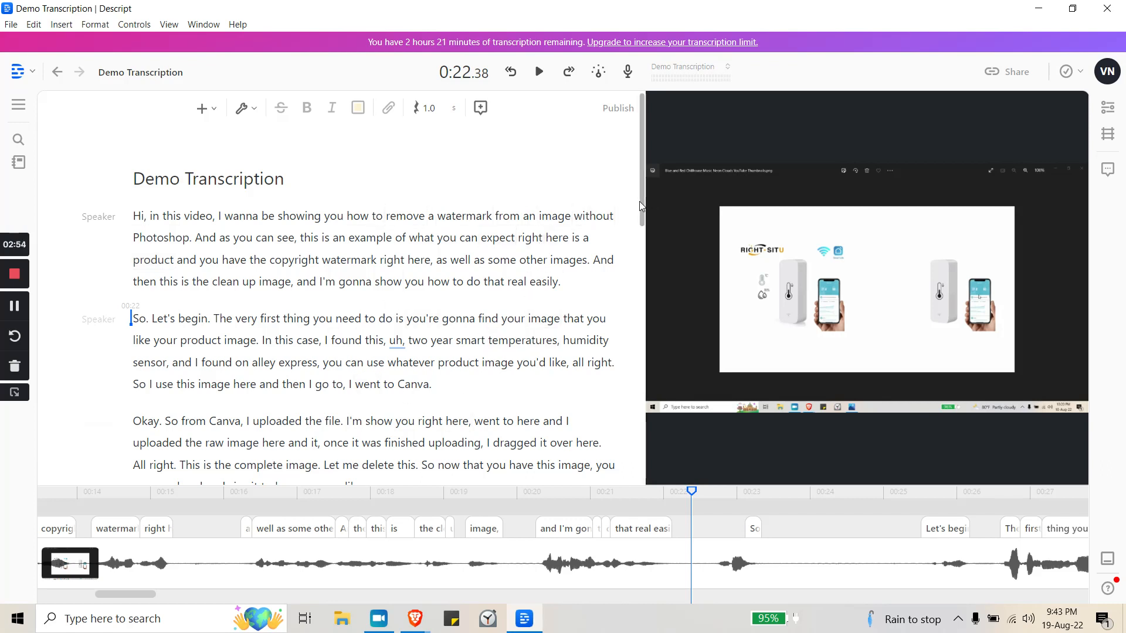
- Resume playback from the second paragraph and pause at about 0:35, after 'sensor'
{"action": "double_click", "coordinate": [567, 260]}
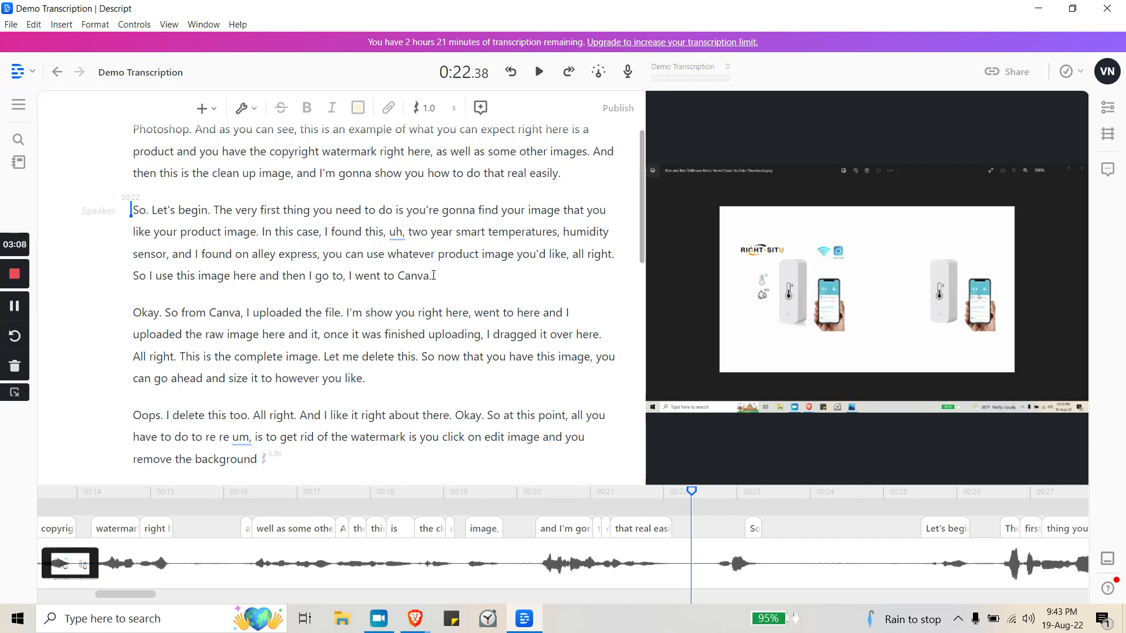
{"action": "left_click", "coordinate": [538, 72]}
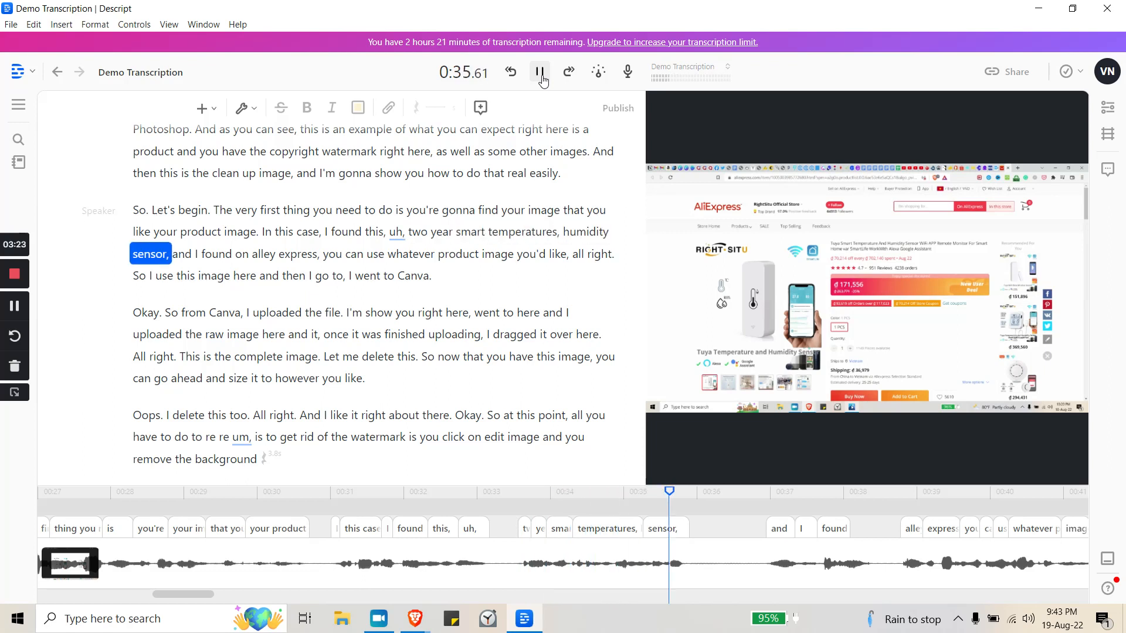
{"action": "left_click", "coordinate": [539, 72]}
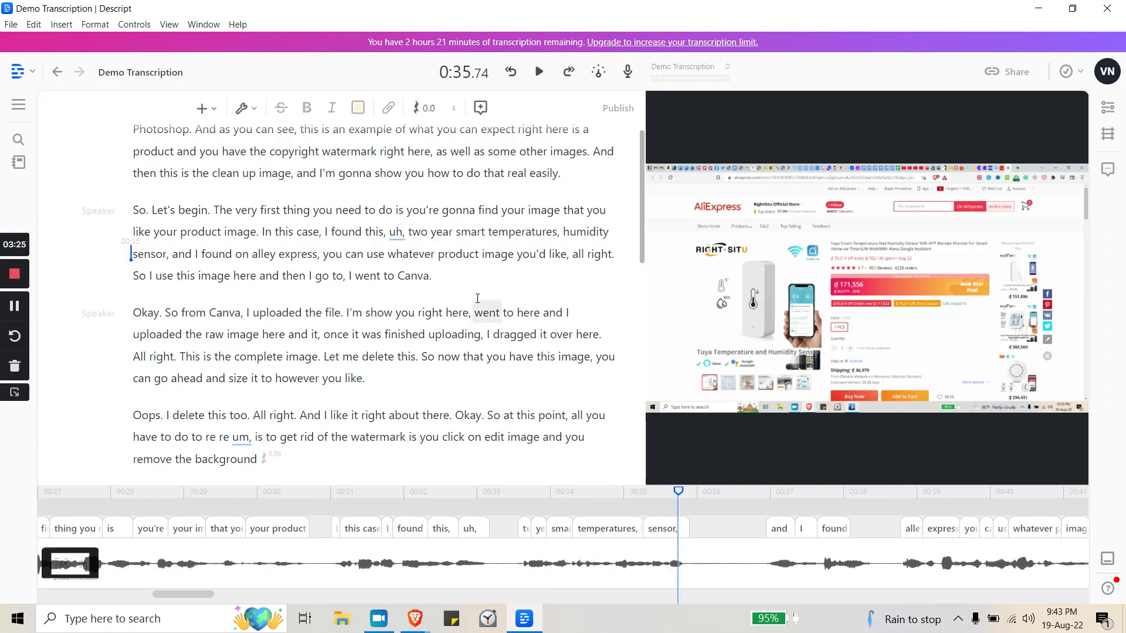
{"action": "double_click", "coordinate": [156, 334]}
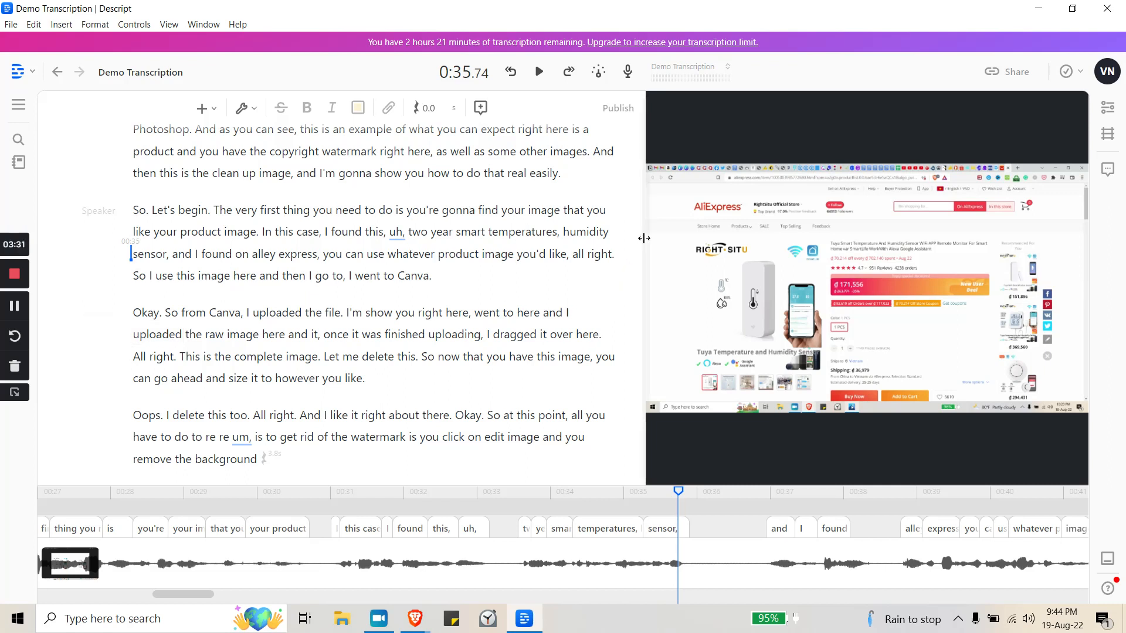
{"action": "mouse_move", "coordinate": [643, 242]}
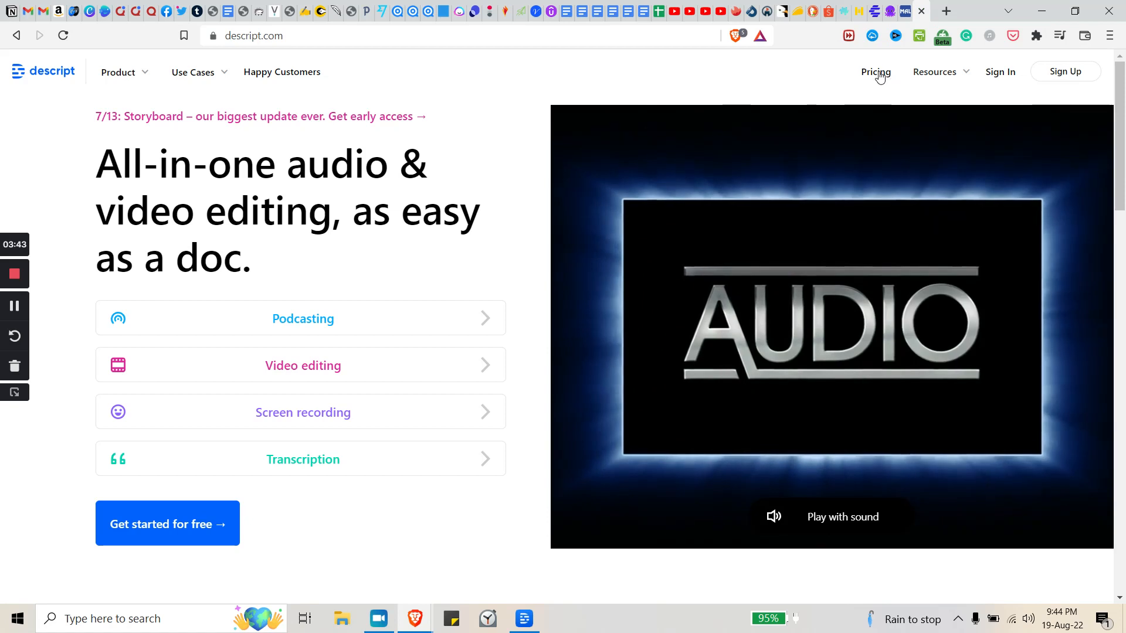
- Review Descript's Free, Creator, Pro and Enterprise pricing plans, then return to the project
{"action": "left_click", "coordinate": [875, 71]}
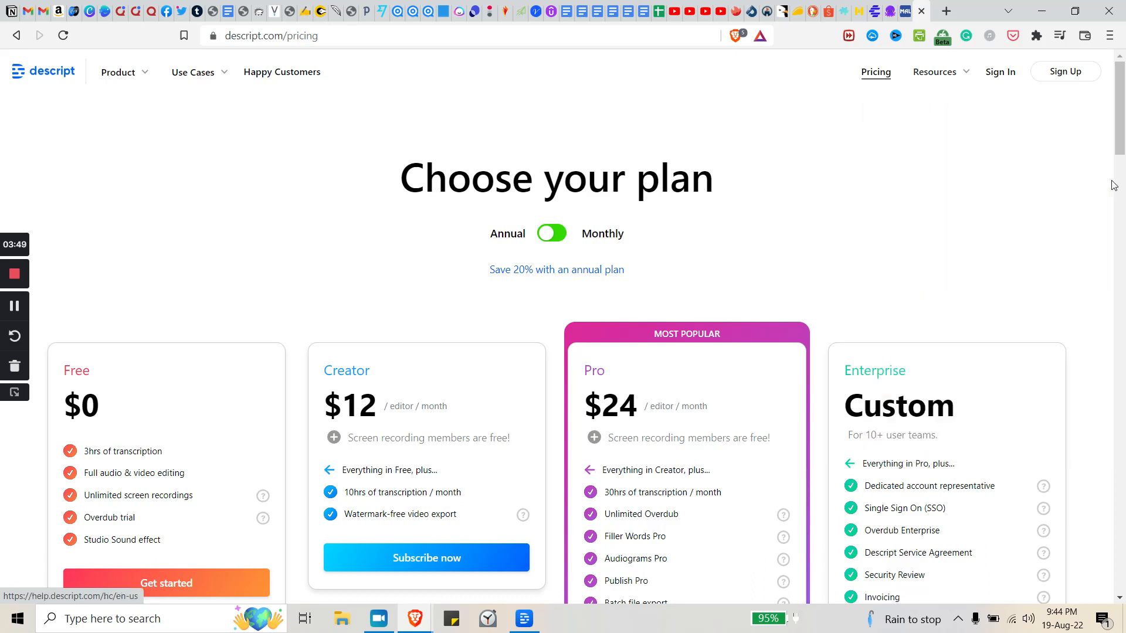
{"action": "mouse_move", "coordinate": [509, 326]}
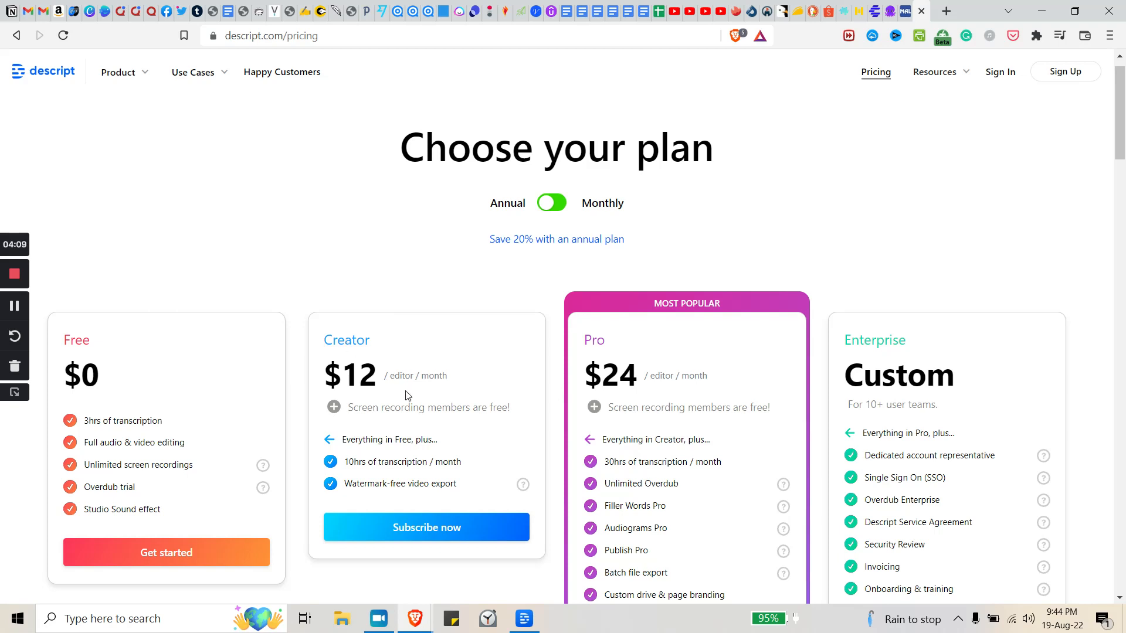
{"action": "mouse_move", "coordinate": [387, 386]}
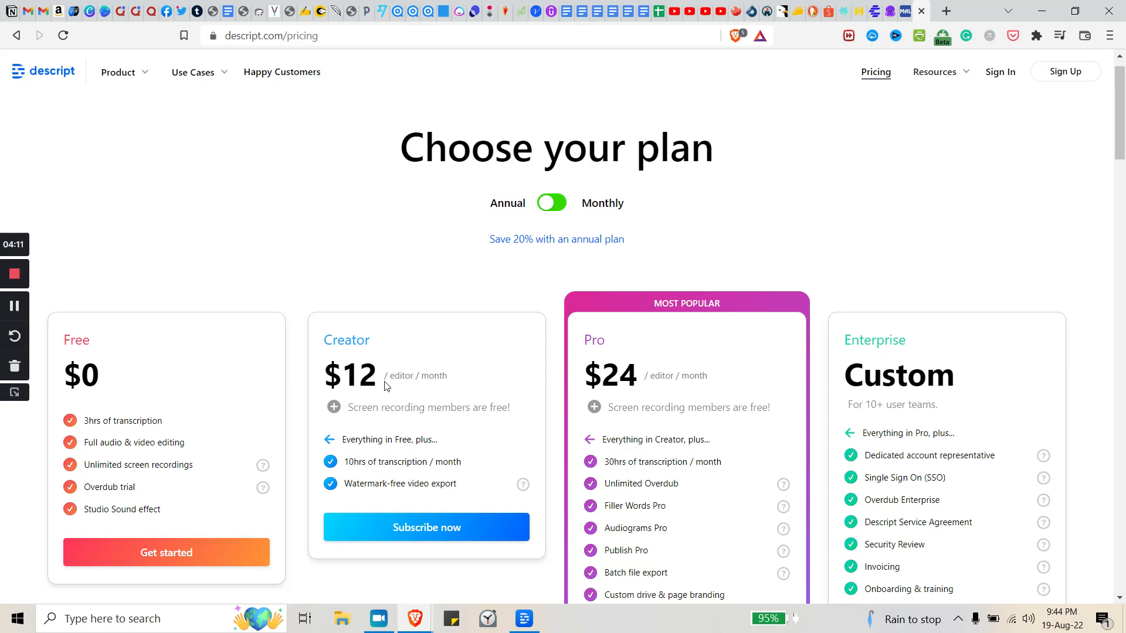
{"action": "mouse_move", "coordinate": [407, 399]}
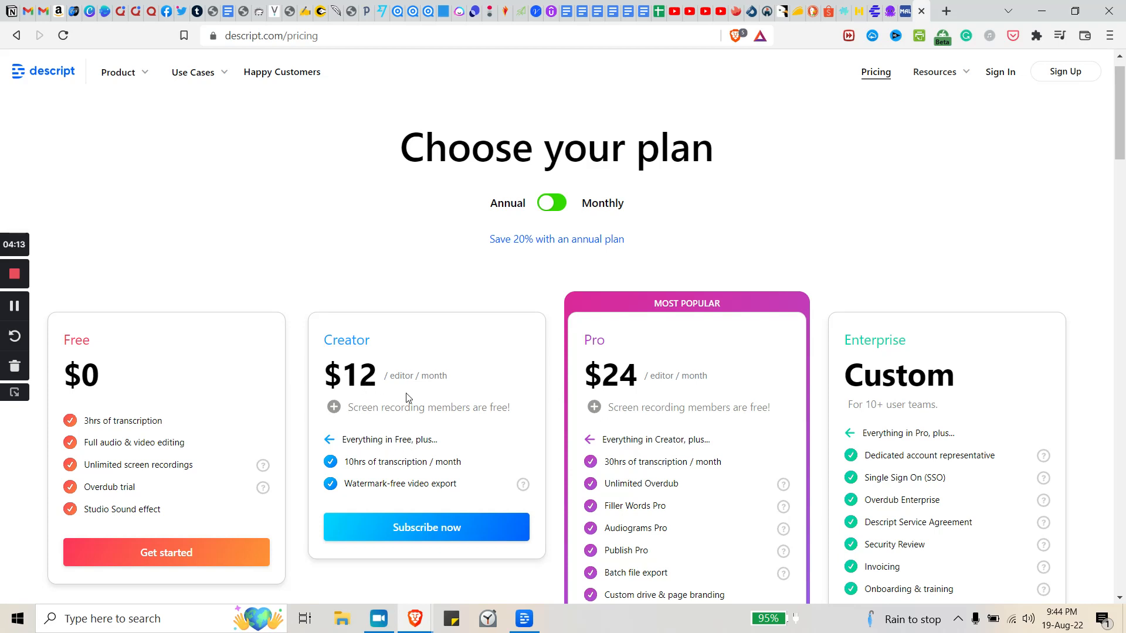
{"action": "mouse_move", "coordinate": [157, 432]}
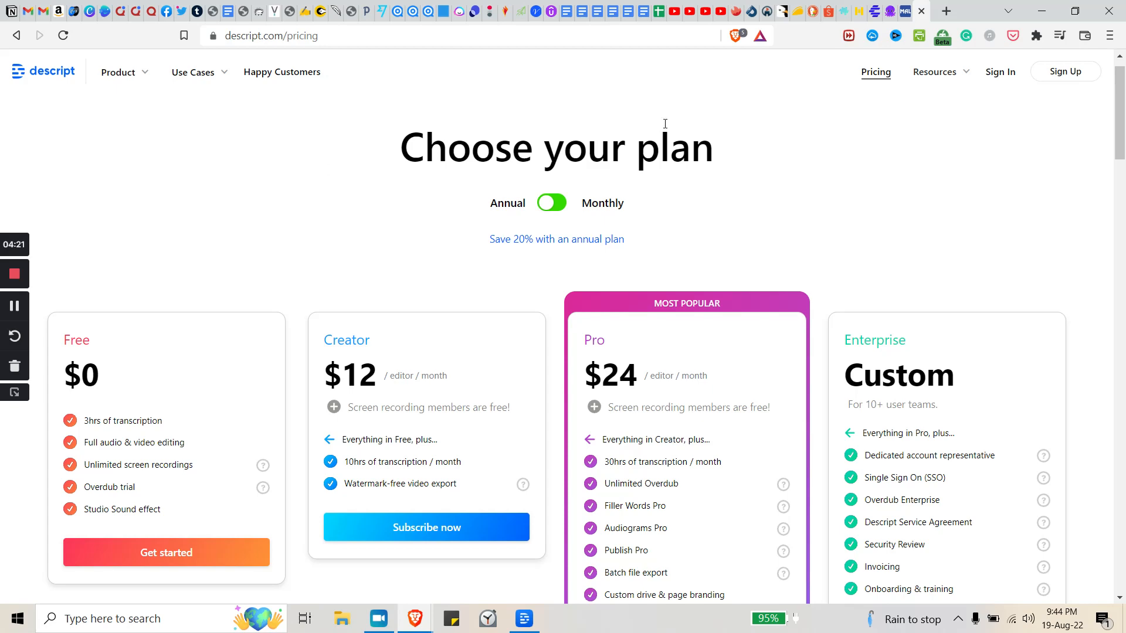
{"action": "left_click", "coordinate": [524, 618]}
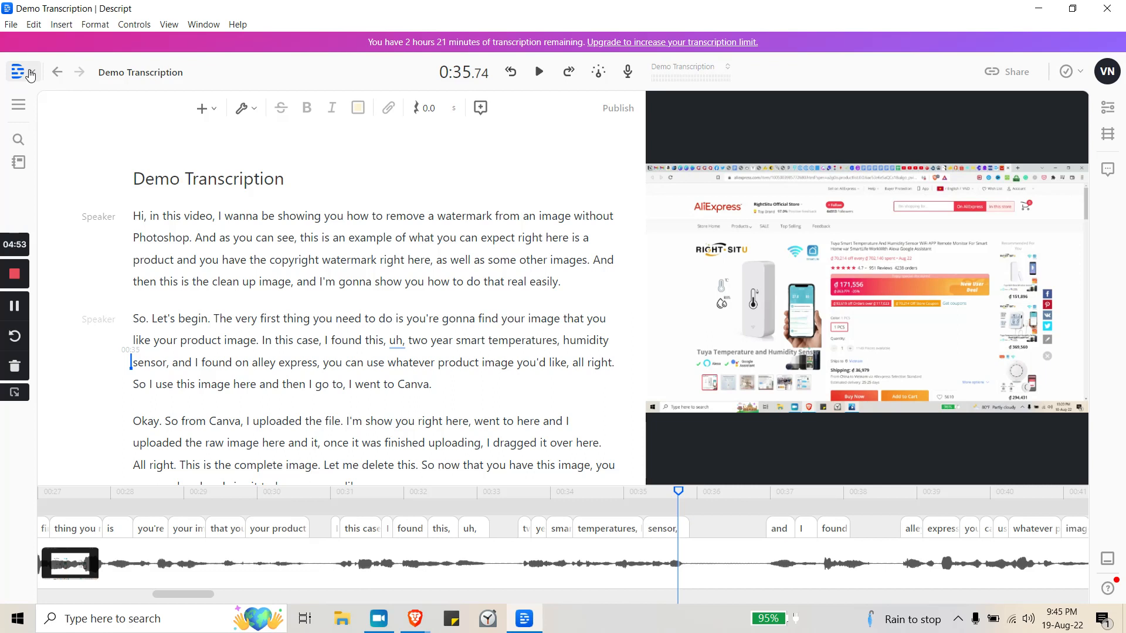
{"action": "double_click", "coordinate": [161, 236]}
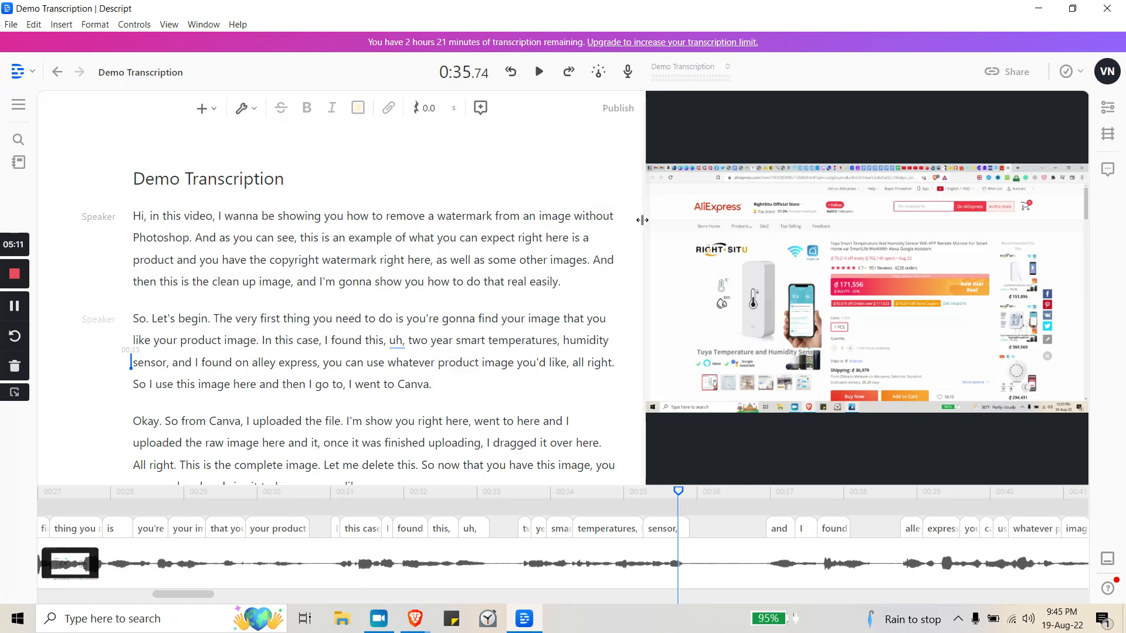
{"action": "scroll", "scroll_direction": "down", "scroll_amount": 3}
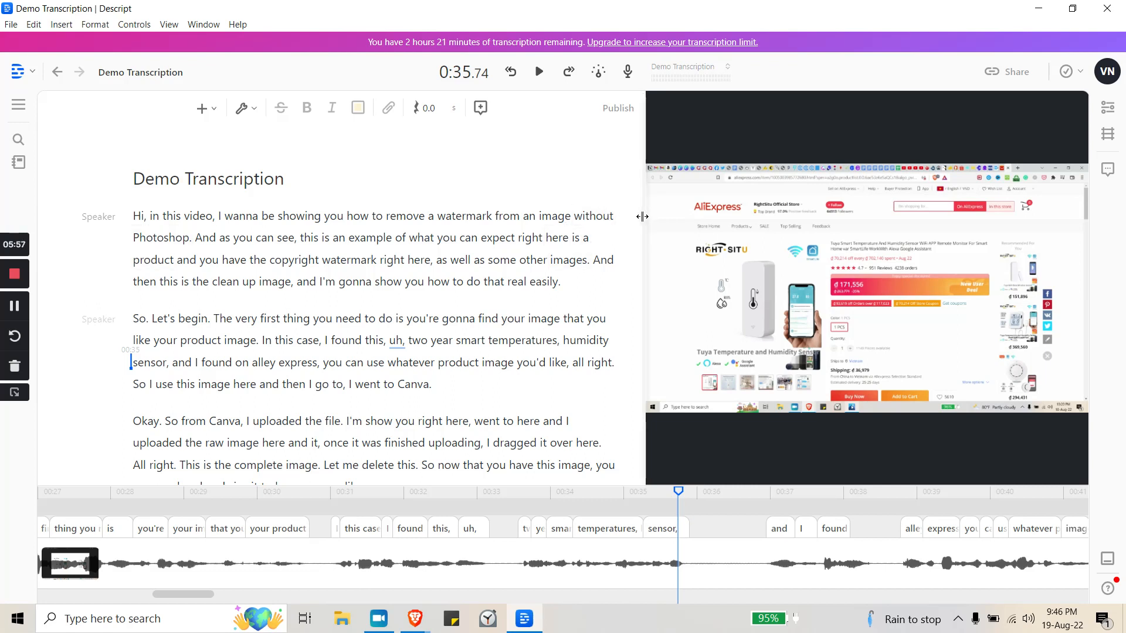
{"action": "double_click", "coordinate": [161, 237]}
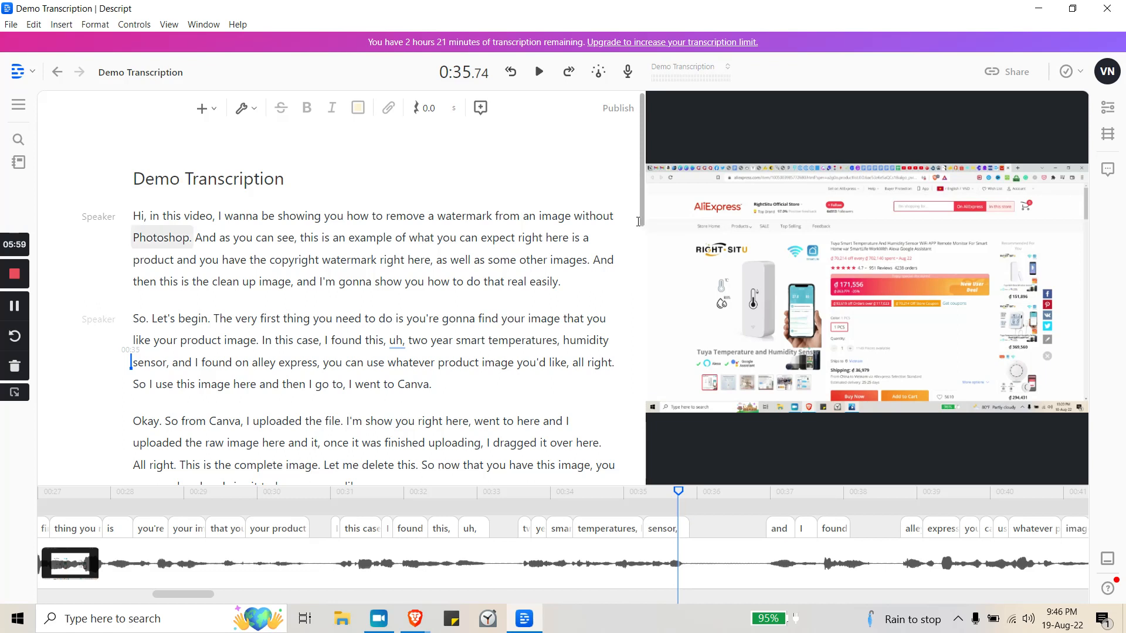